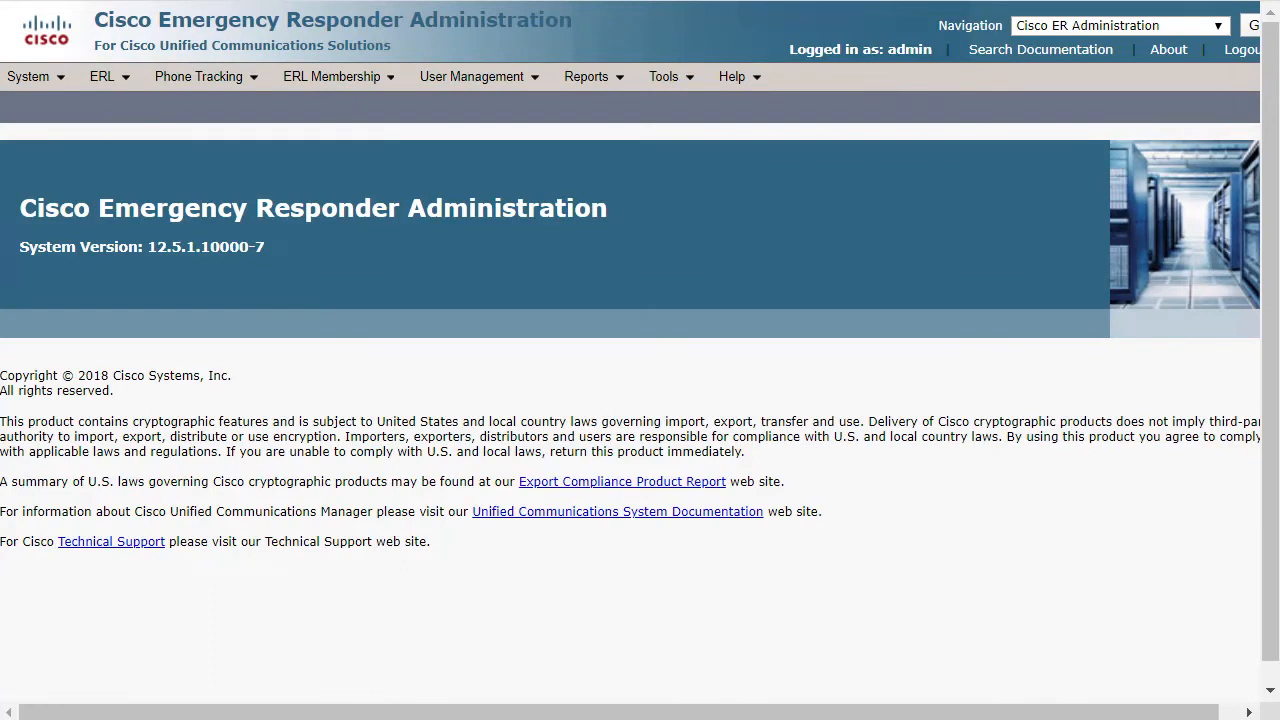
mouse_move(572, 236)
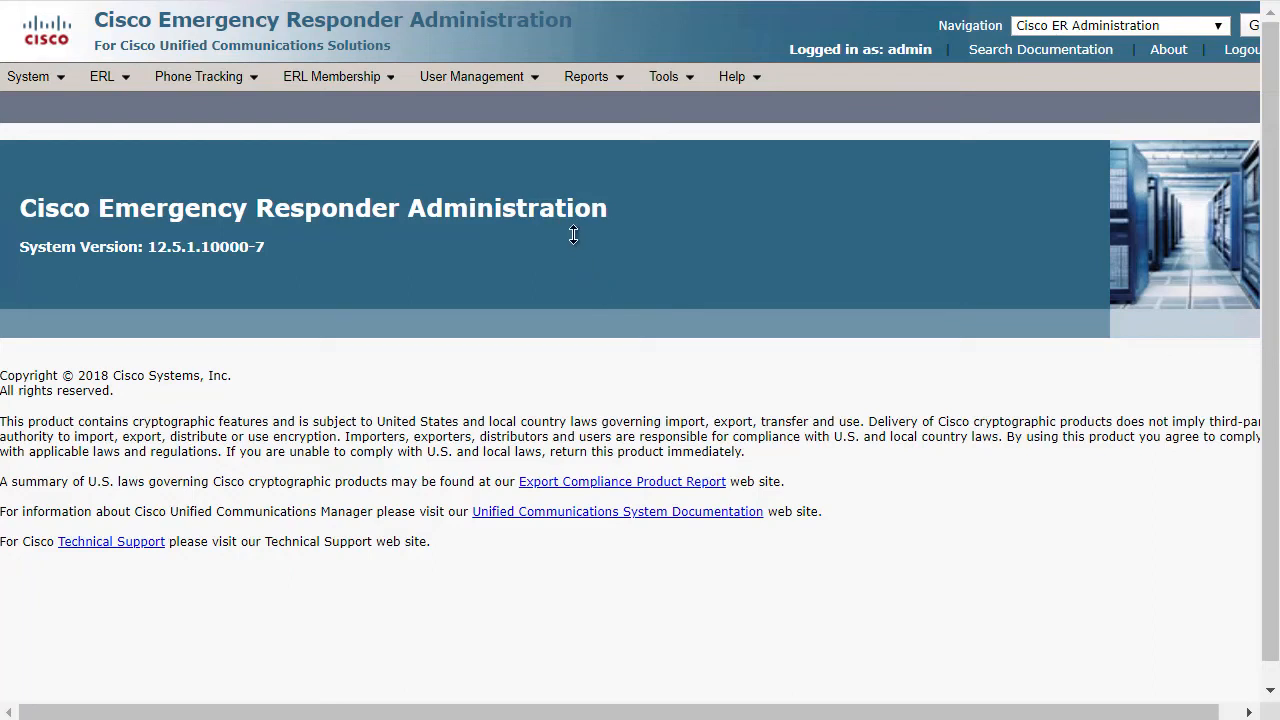
mouse_move(52, 90)
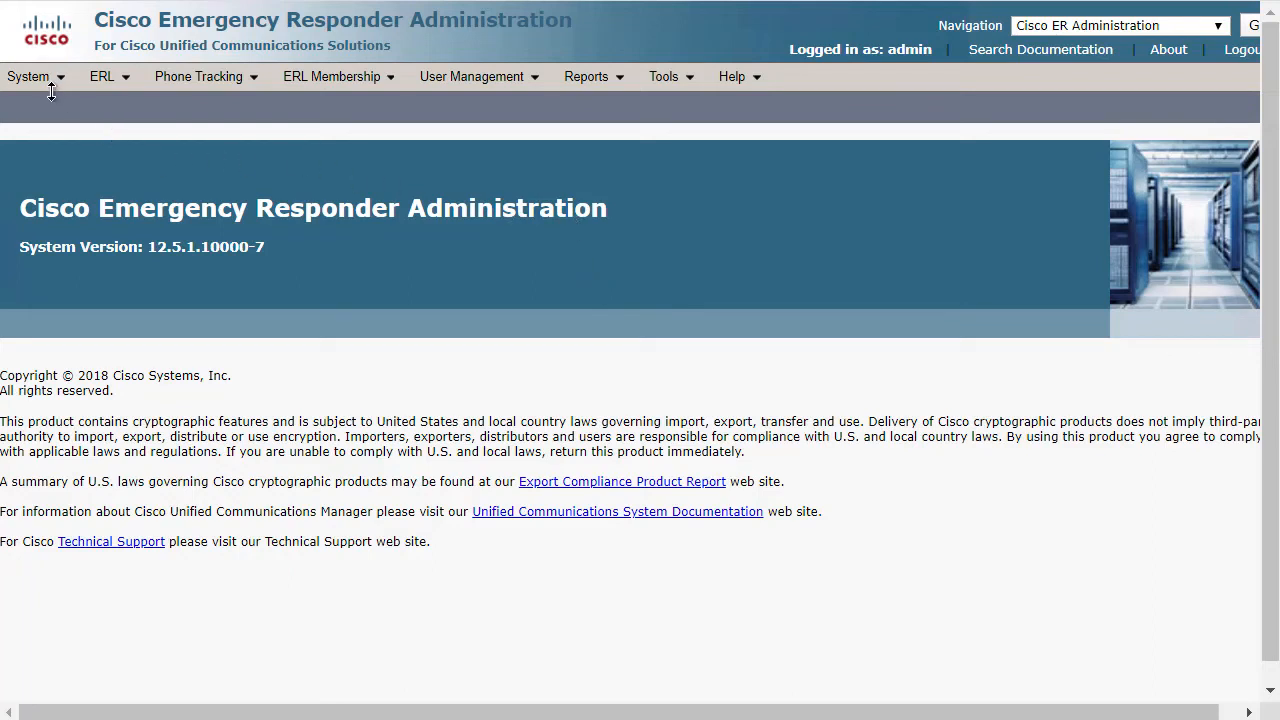
mouse_move(44, 78)
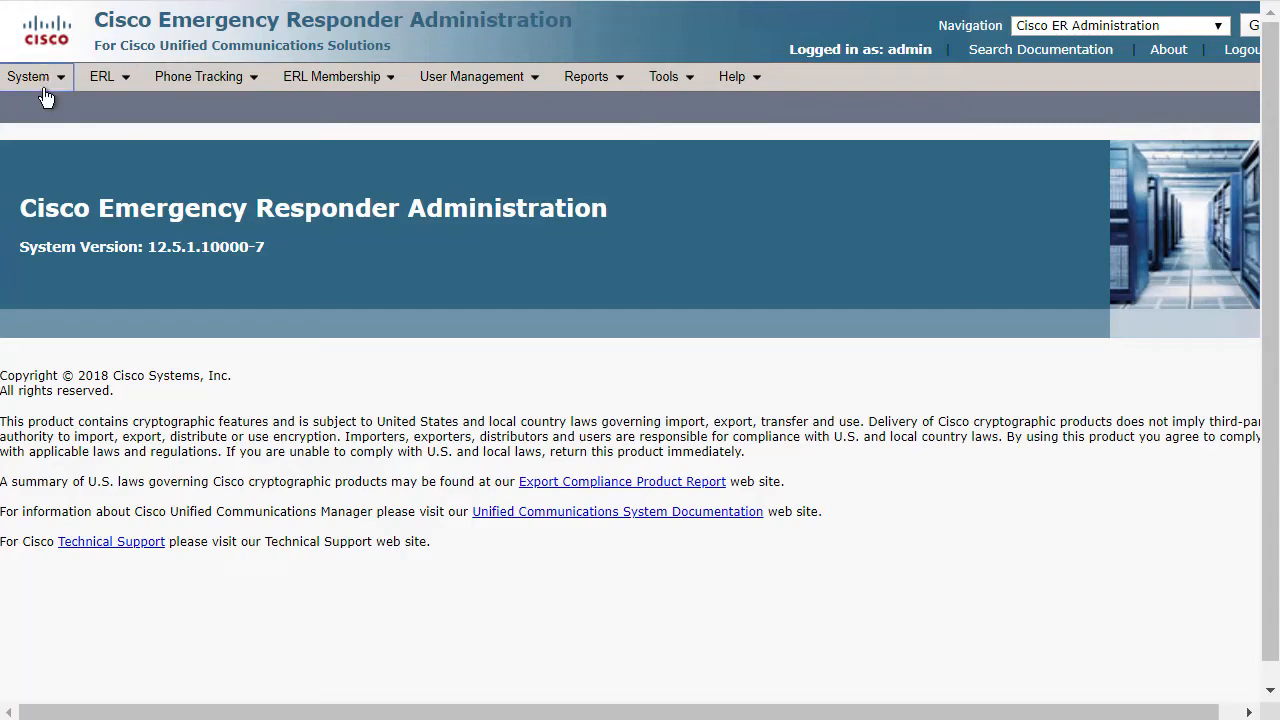
Enable all debug and all trace packages for the Publisher via Server Settings and update settings
left_click(28, 76)
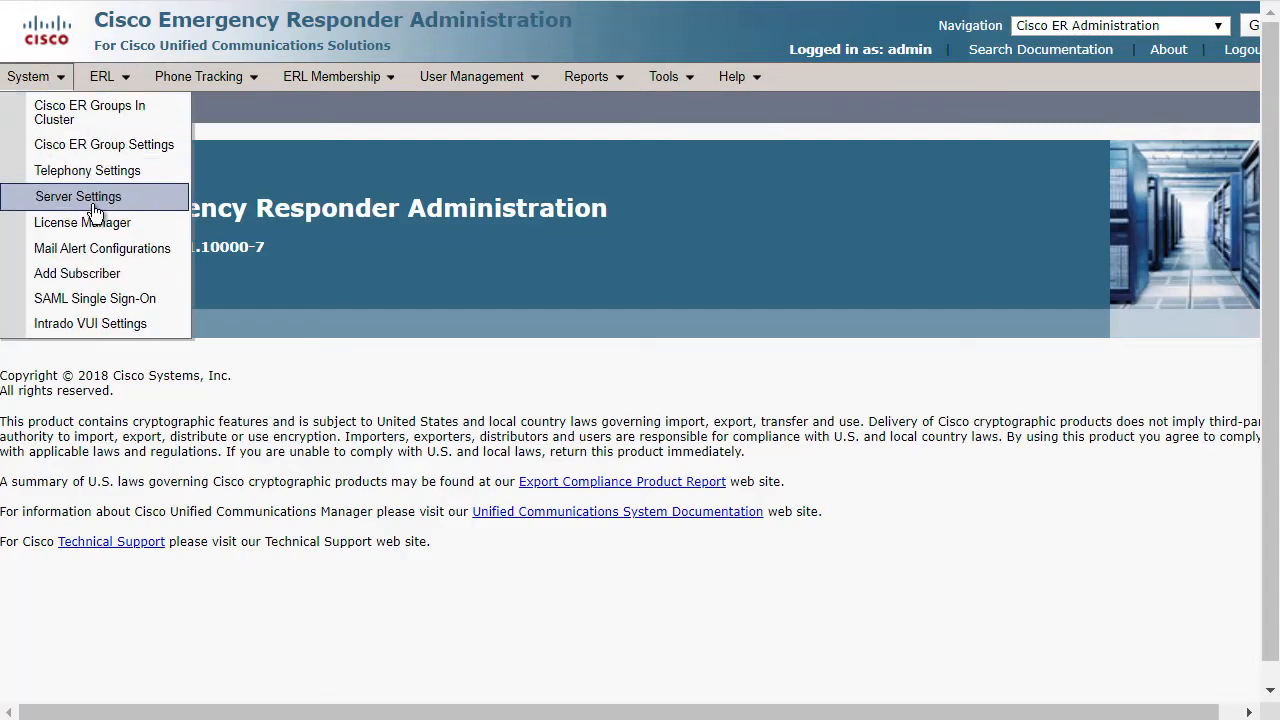
left_click(78, 196)
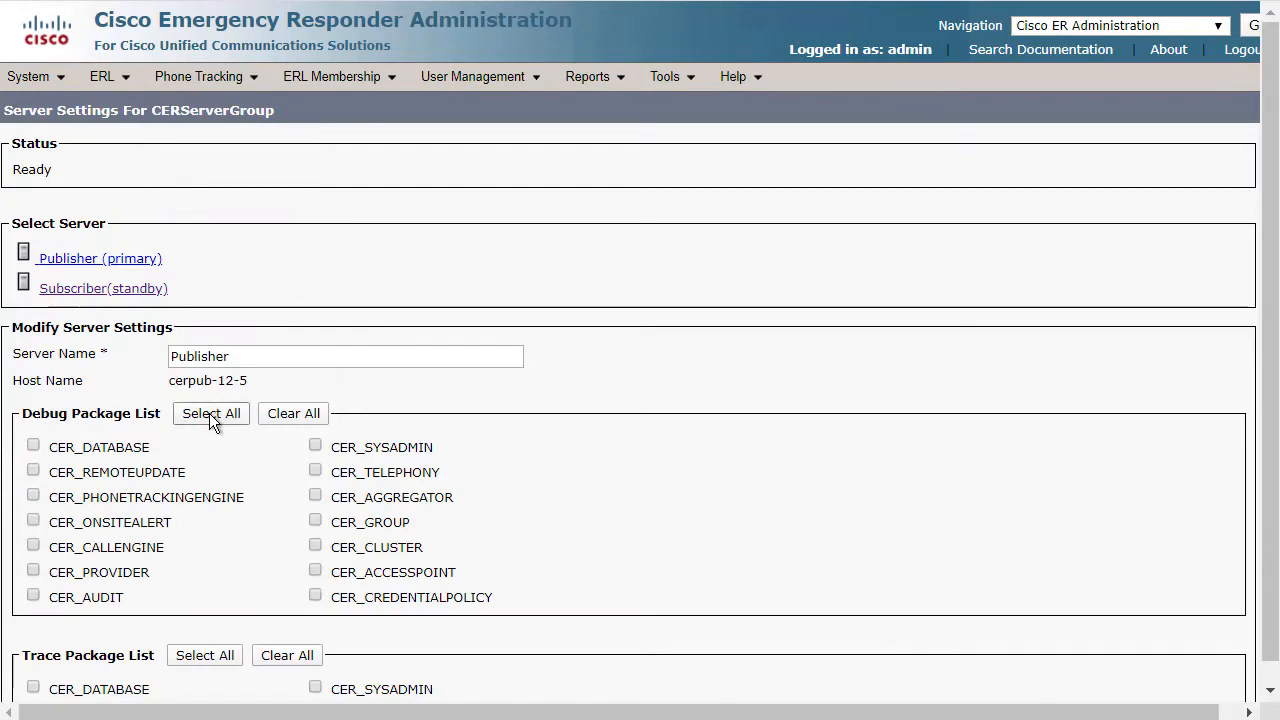
left_click(210, 412)
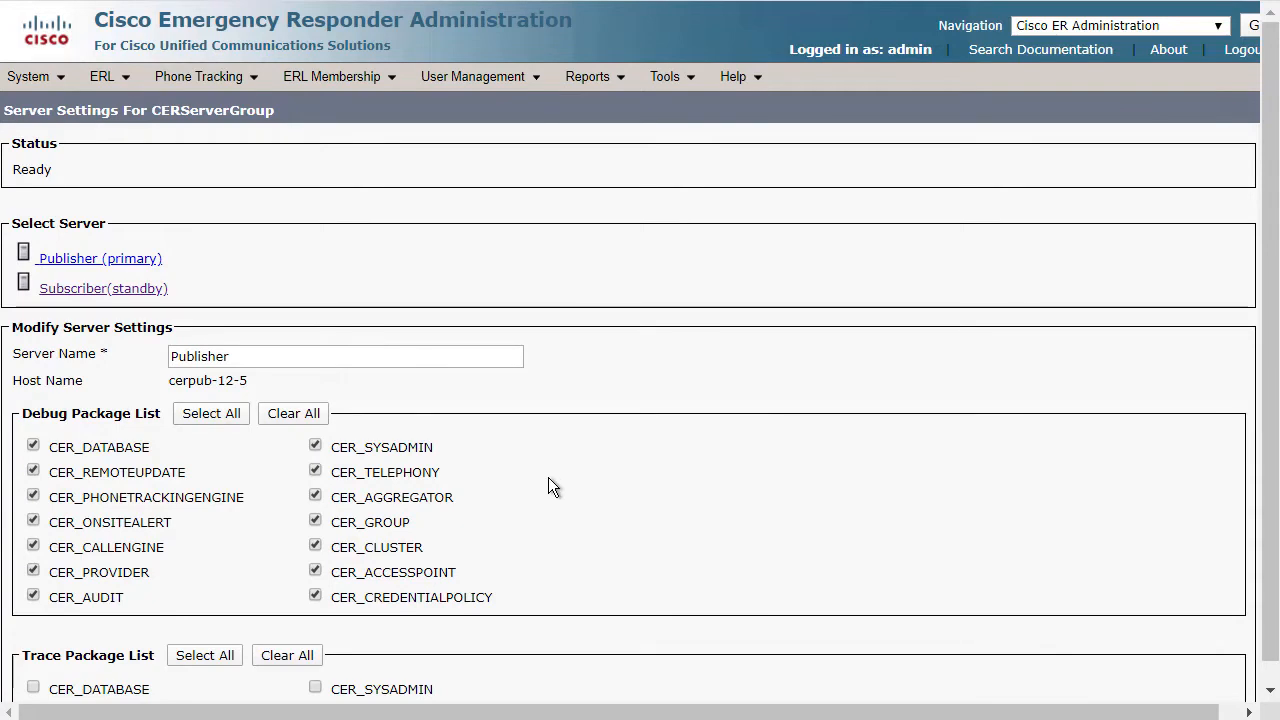
scroll("down", 3)
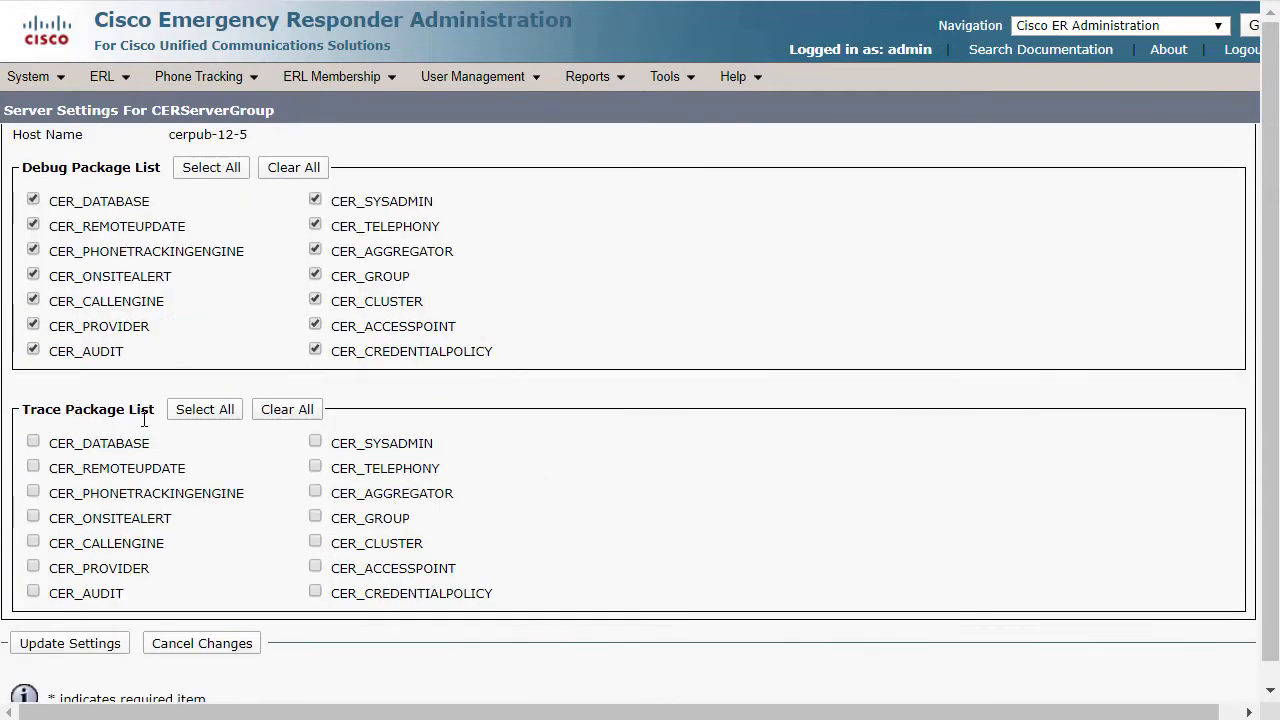
left_click(204, 408)
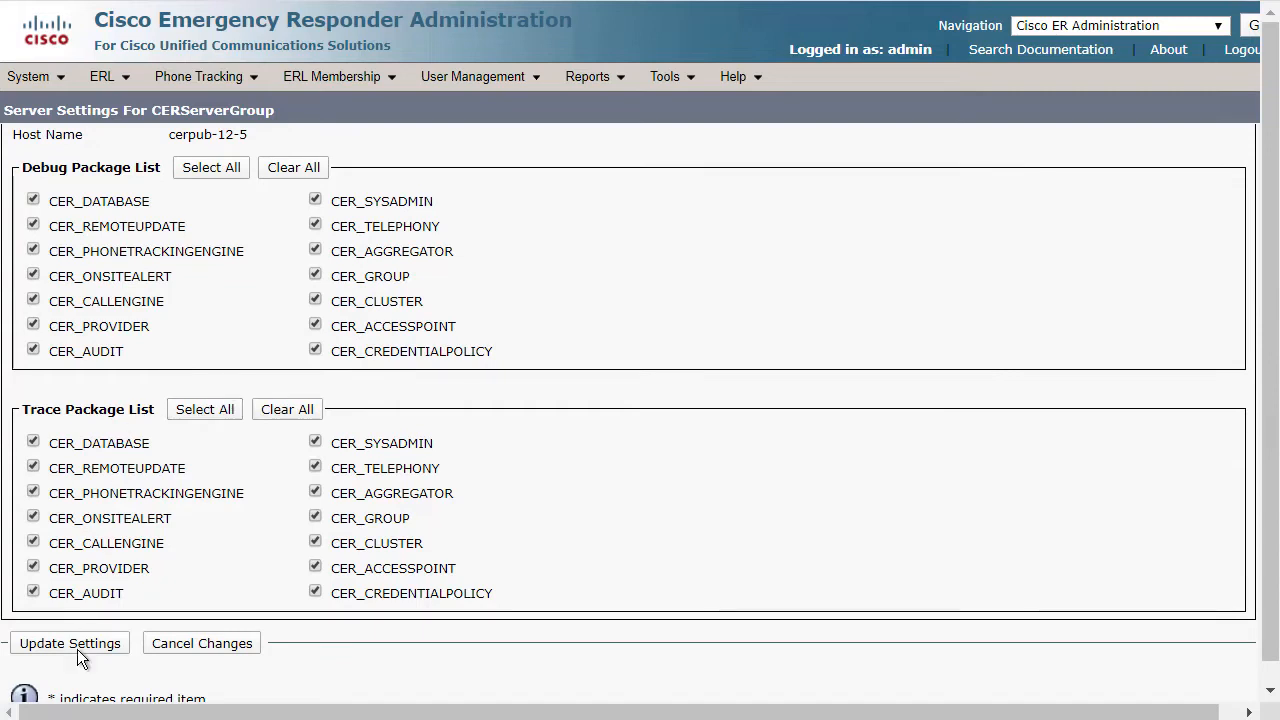
left_click(68, 644)
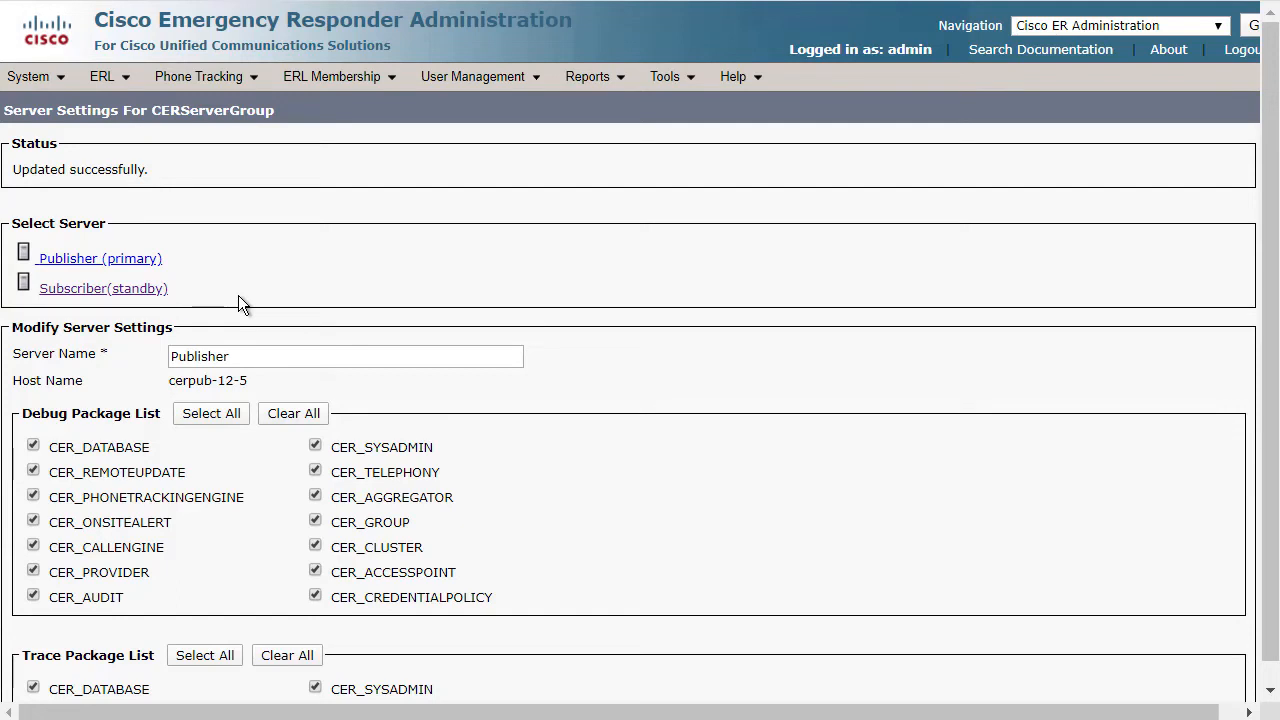
Enable all debug and all trace packages for the Subscriber (standby) and update settings
left_click(104, 288)
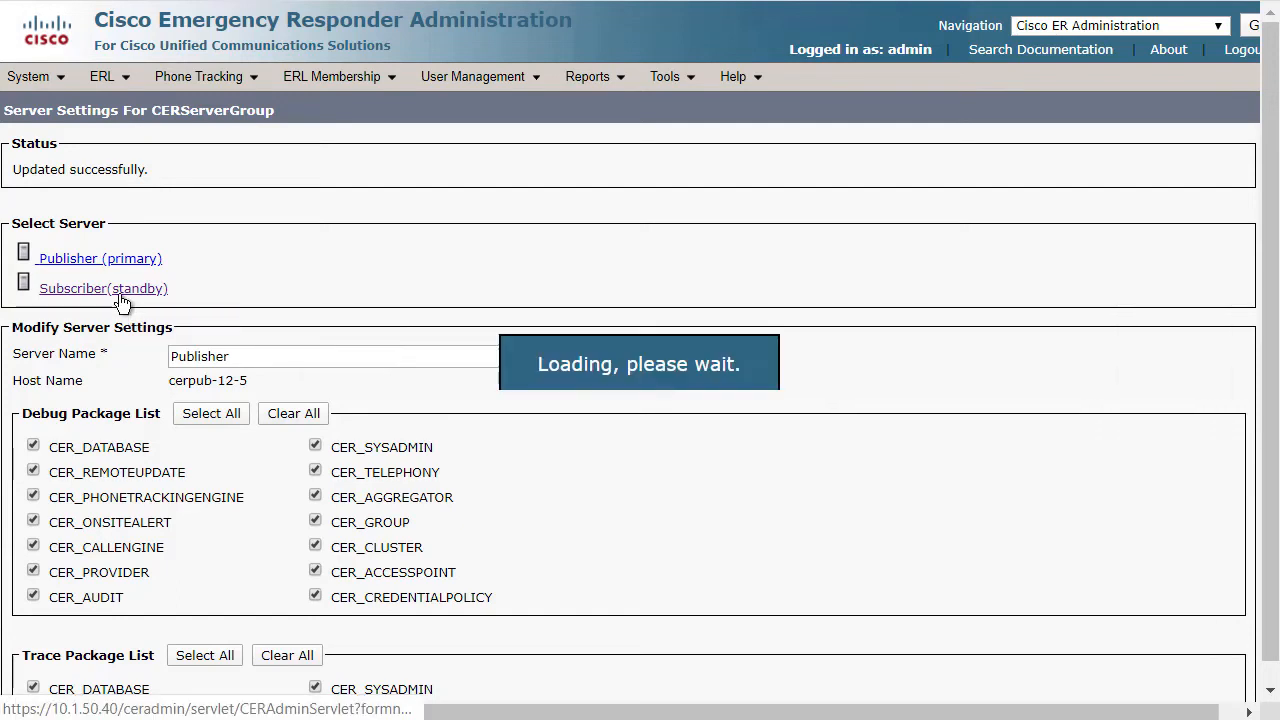
left_click(104, 288)
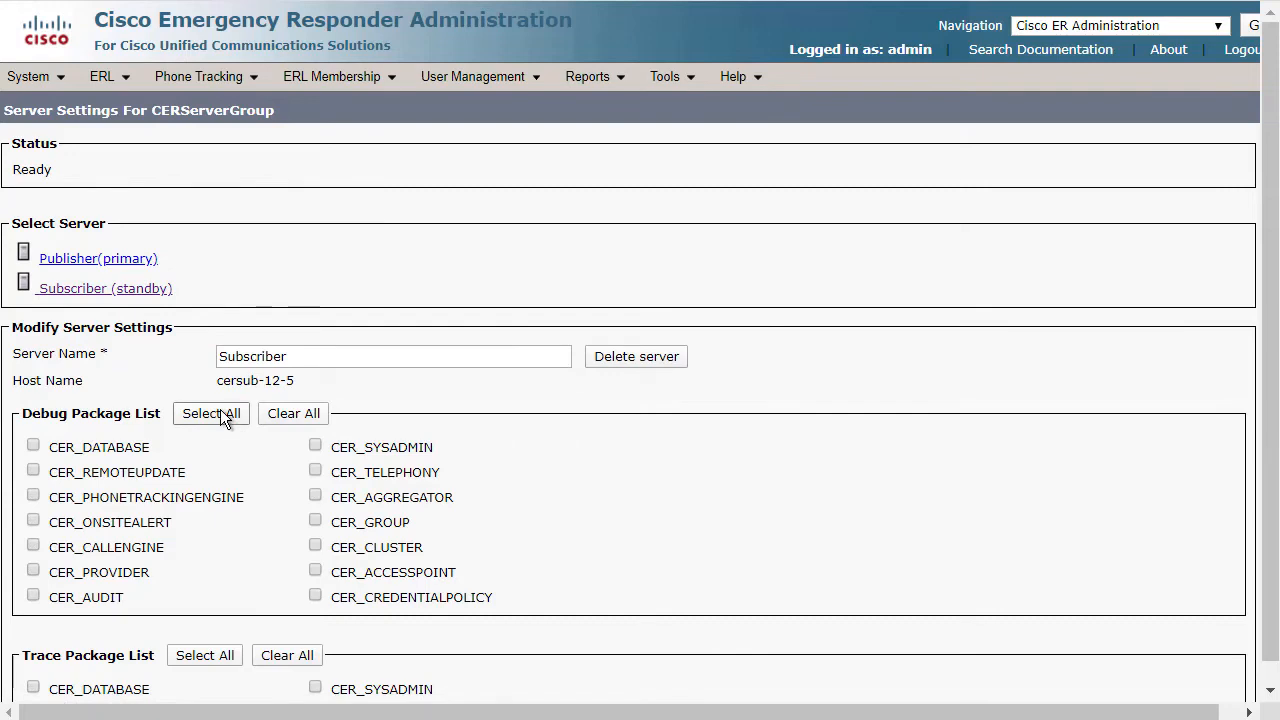
left_click(212, 412)
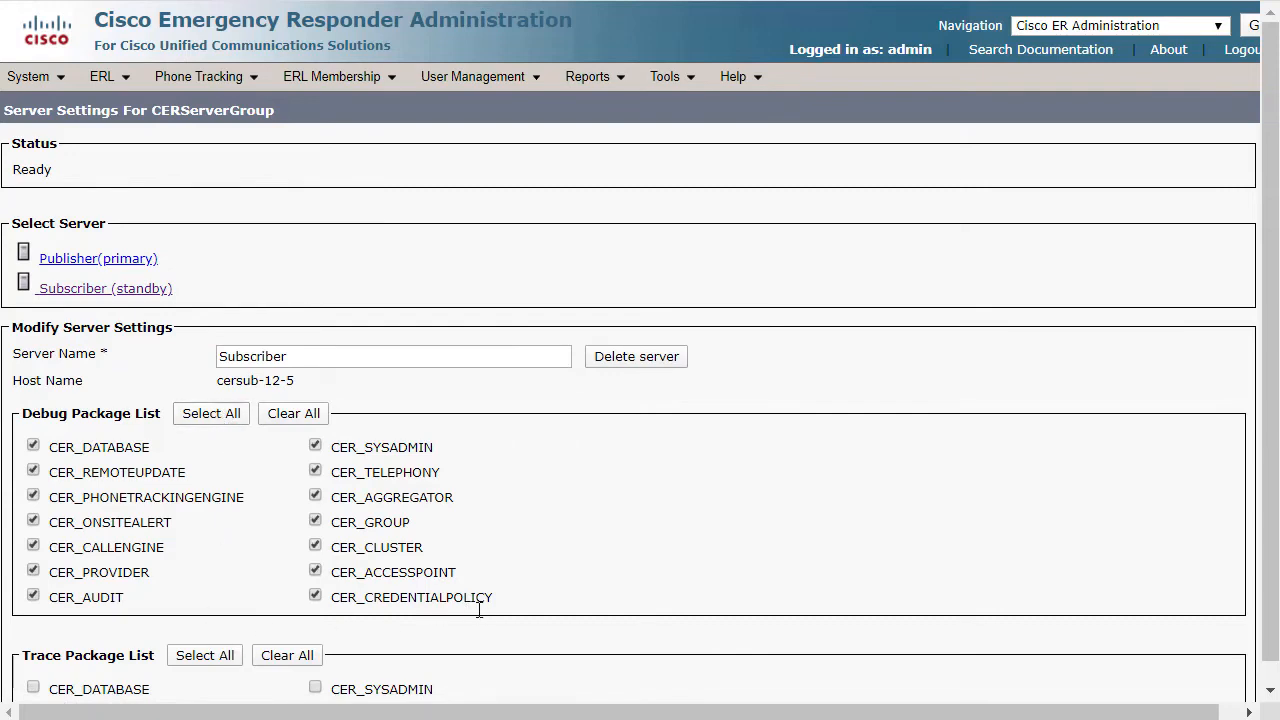
scroll("down", 3)
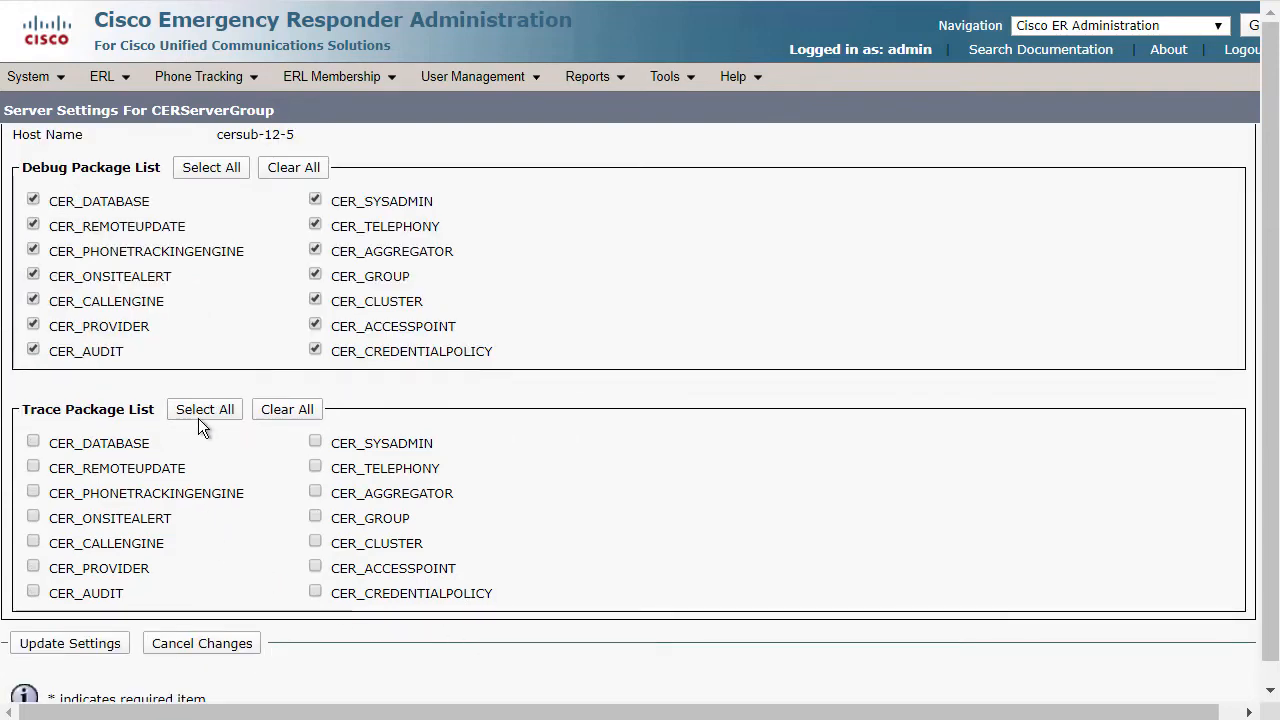
left_click(204, 408)
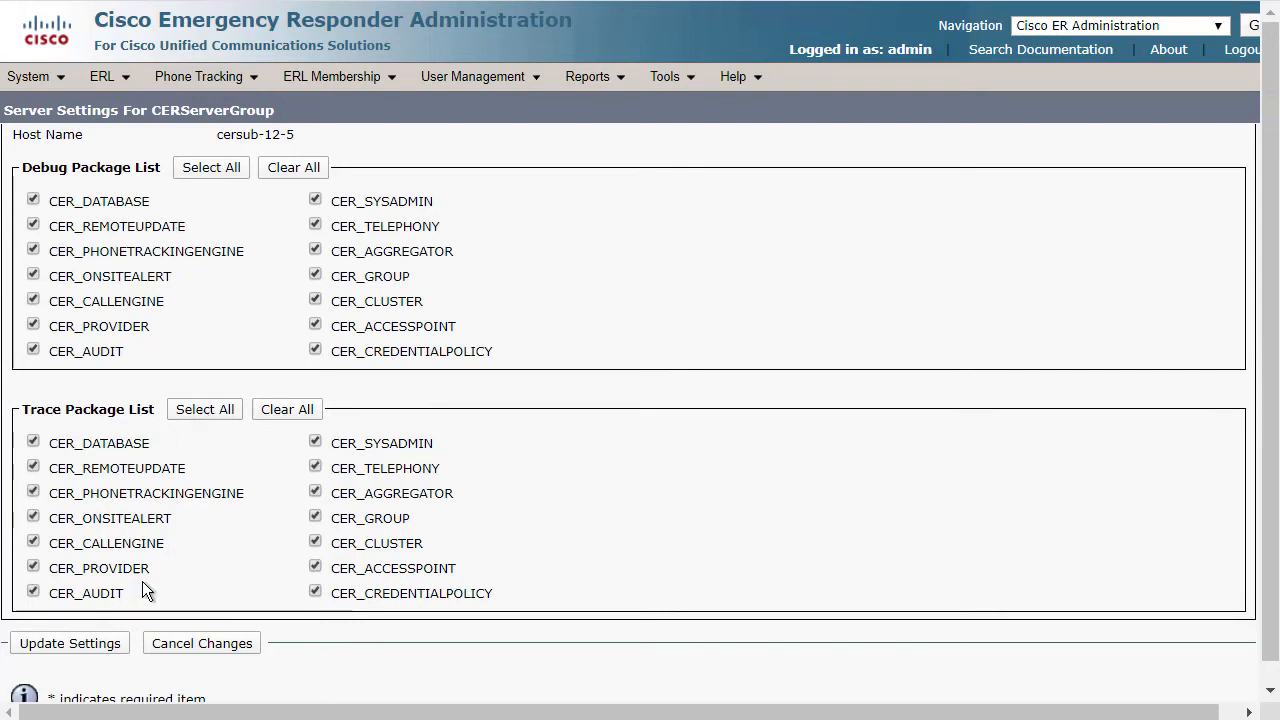
left_click(68, 642)
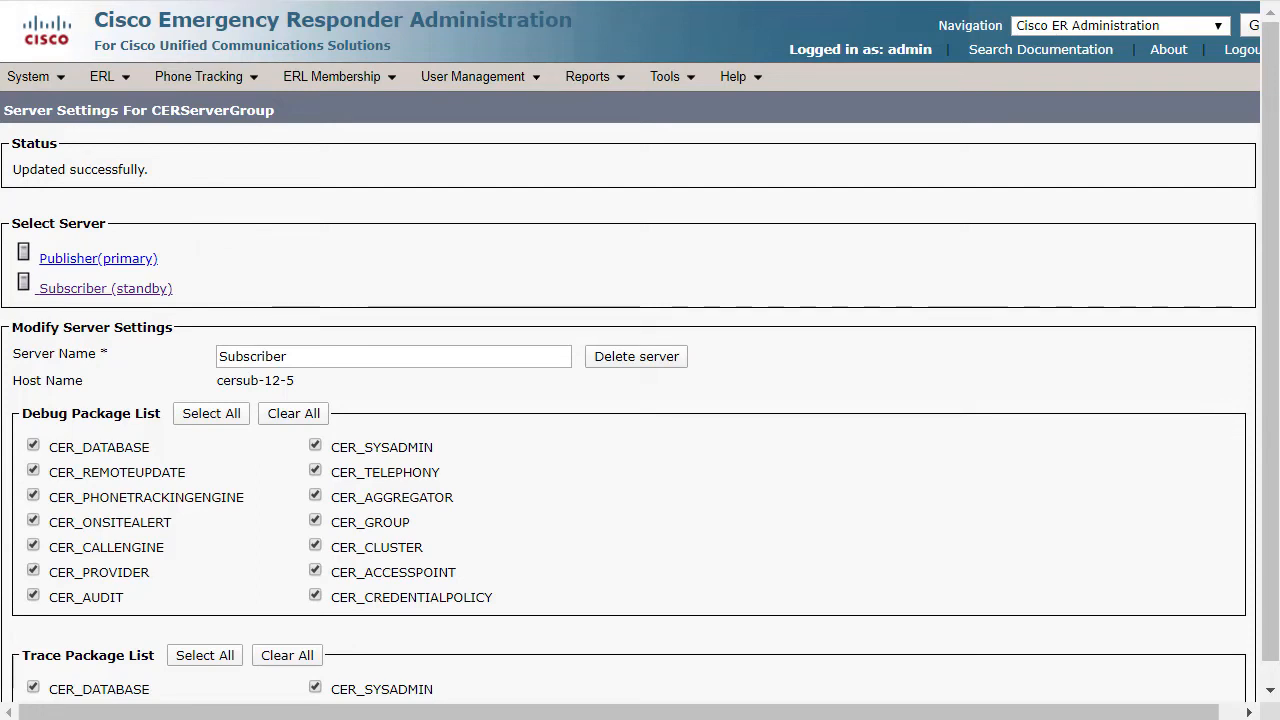
mouse_move(1168, 96)
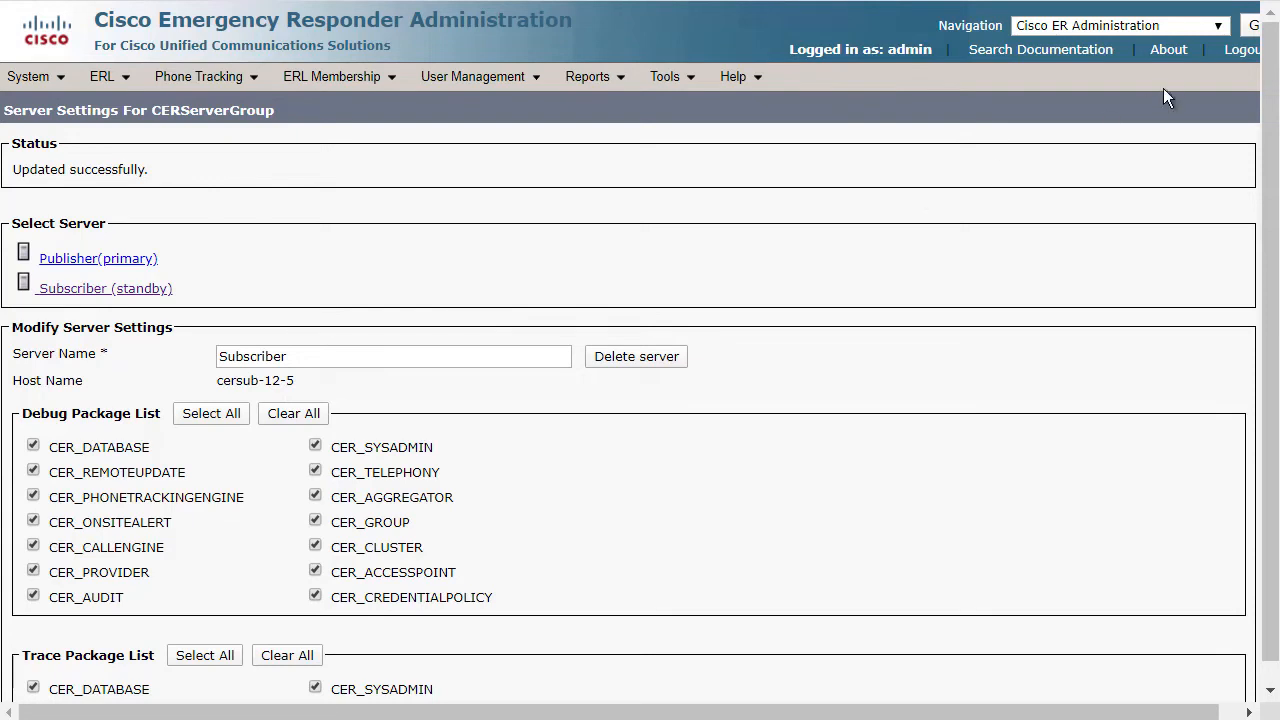
Switch to Cisco ER Serviceability and navigate to System Logs > CER Logs
left_click(1116, 24)
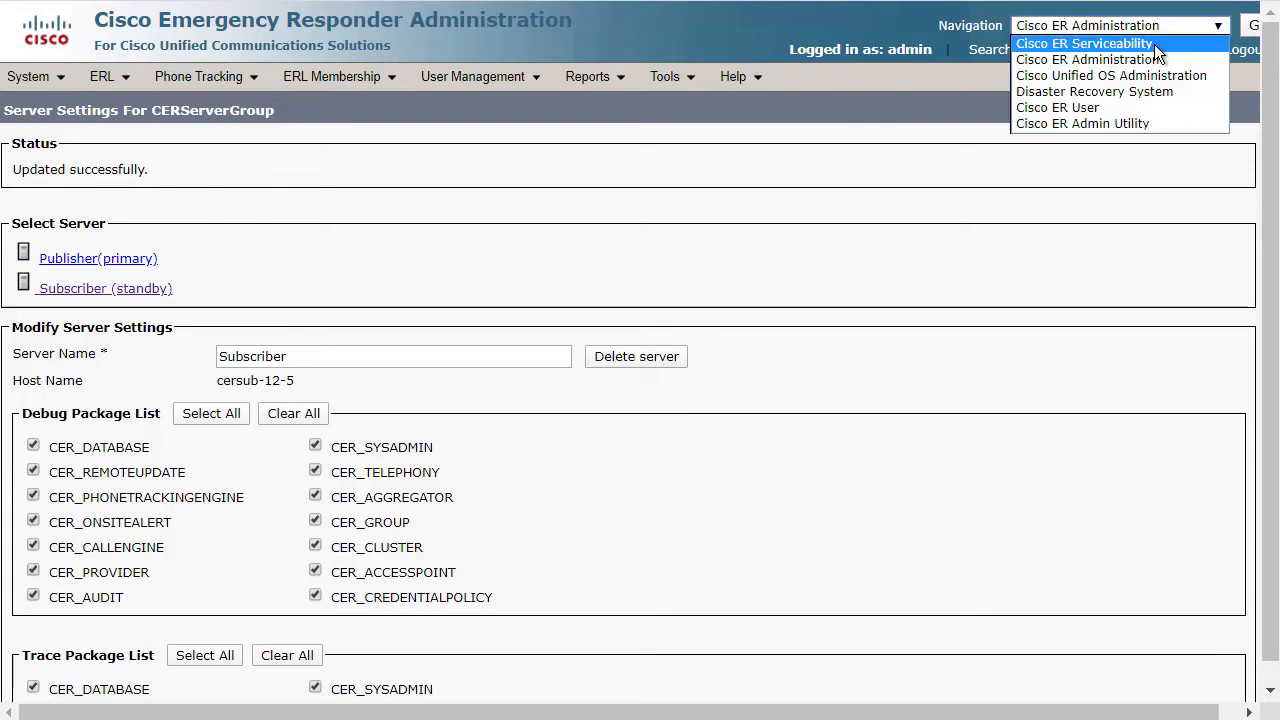
left_click(1084, 44)
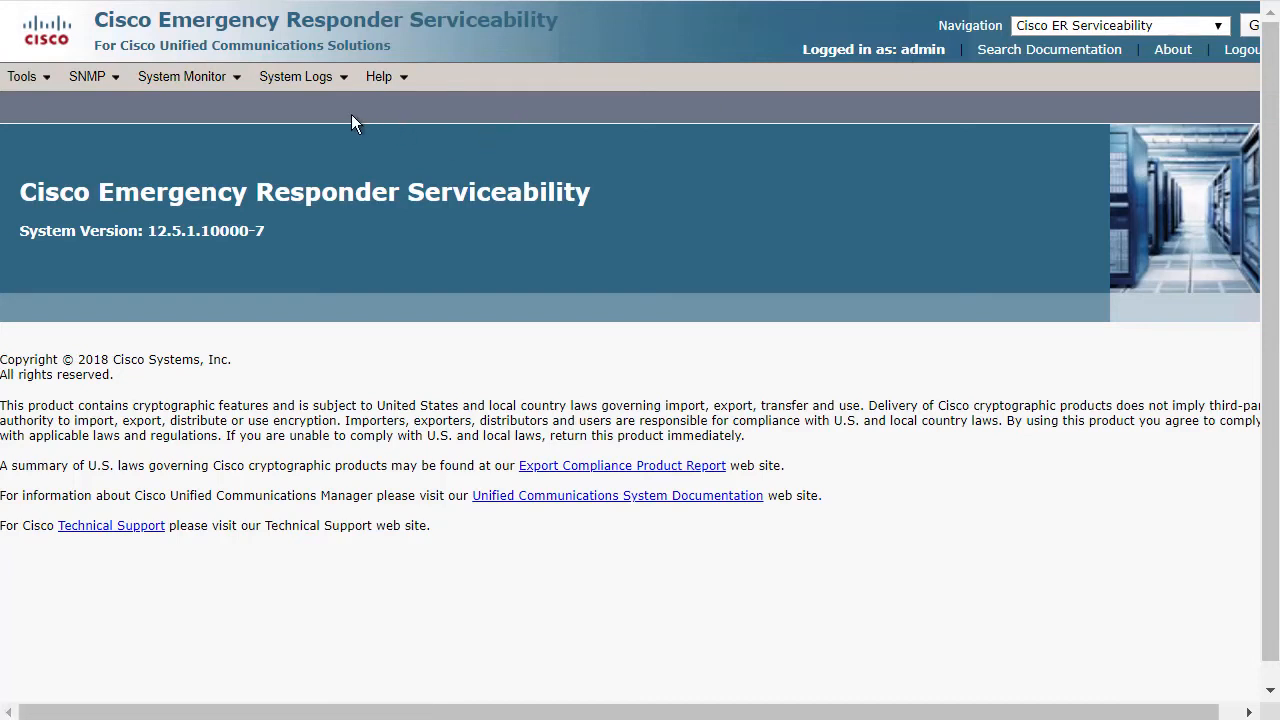
left_click(296, 76)
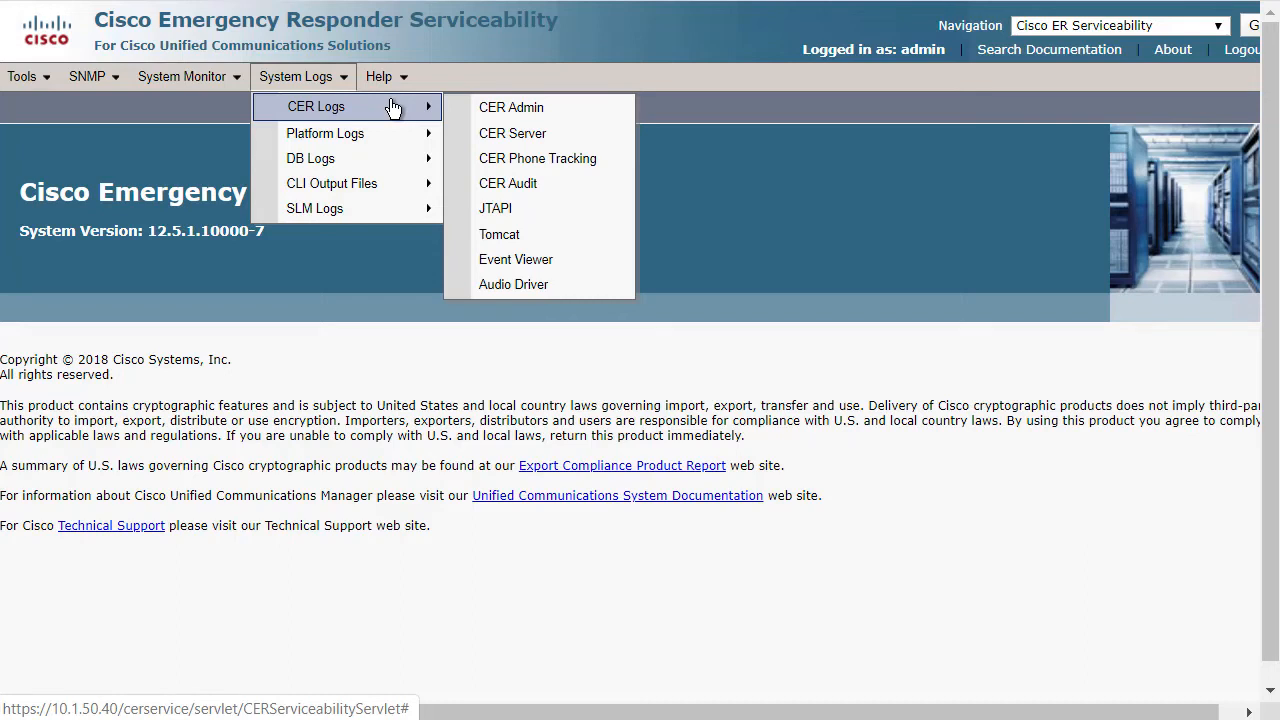
left_click(538, 160)
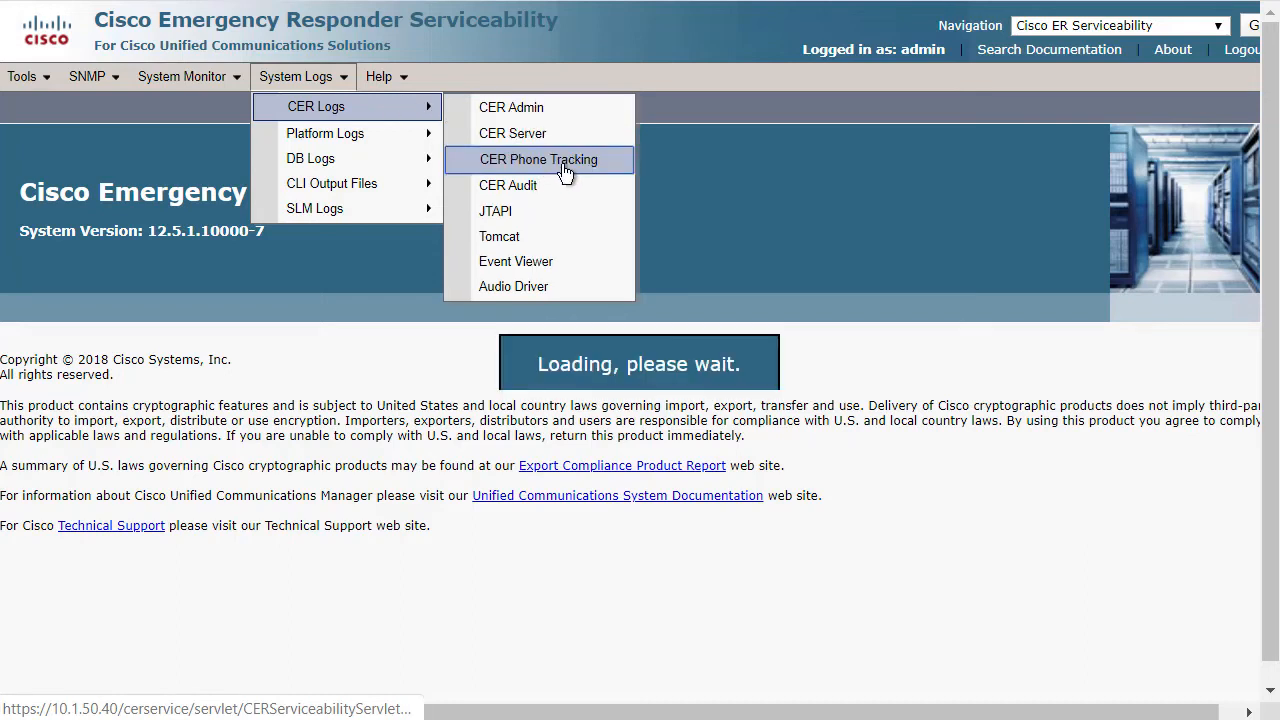
Select all three CER Phone Tracking logs sorted by Last Modified and download them as PTLogs.zip
left_click(538, 160)
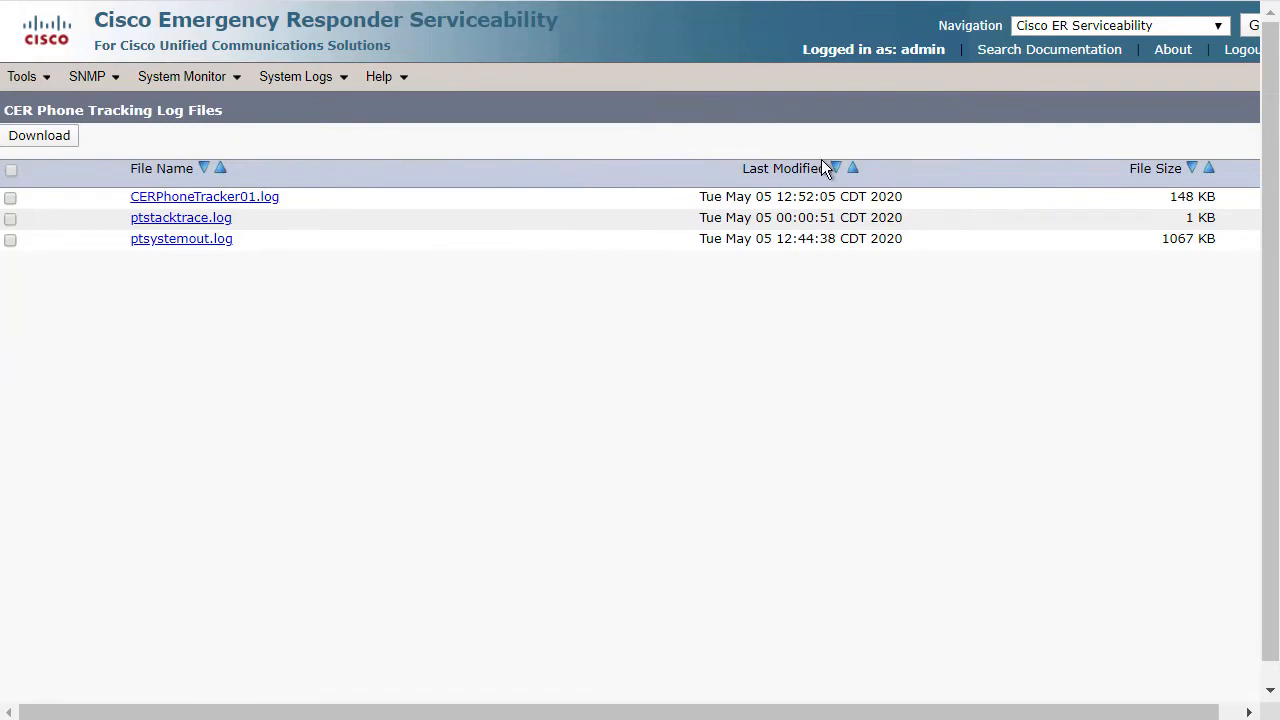
left_click(836, 168)
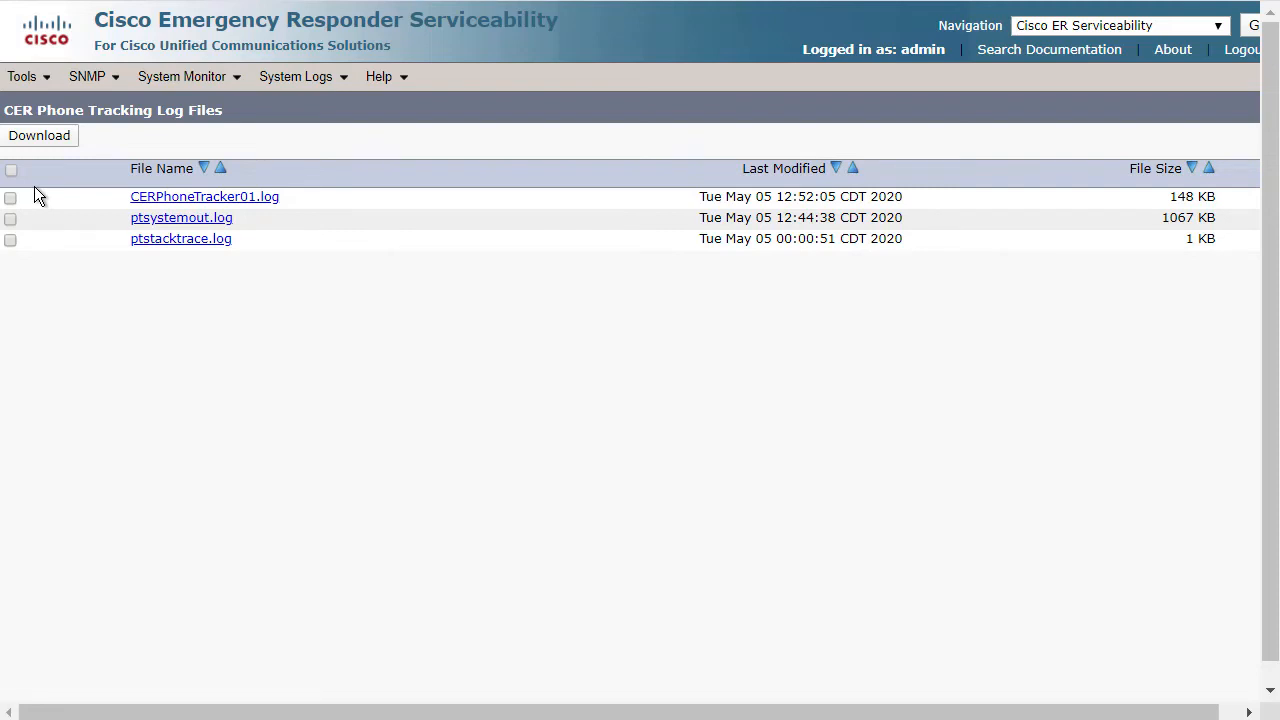
left_click(12, 198)
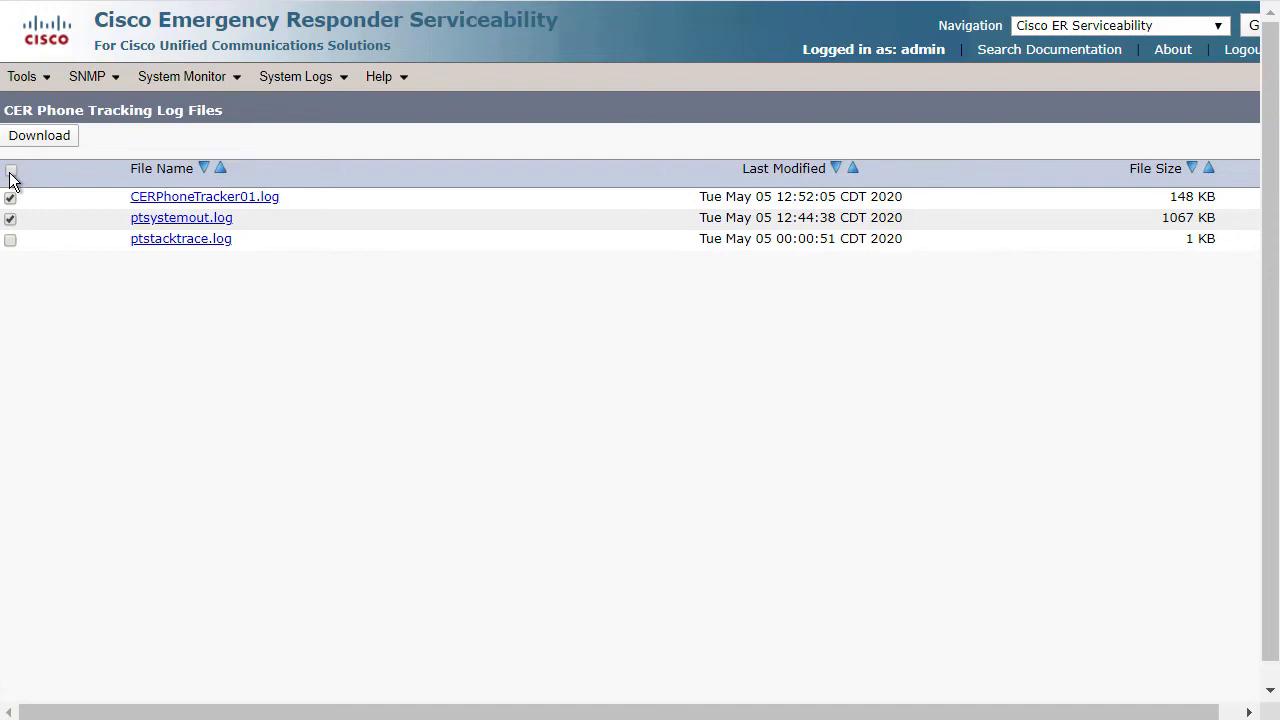
left_click(12, 170)
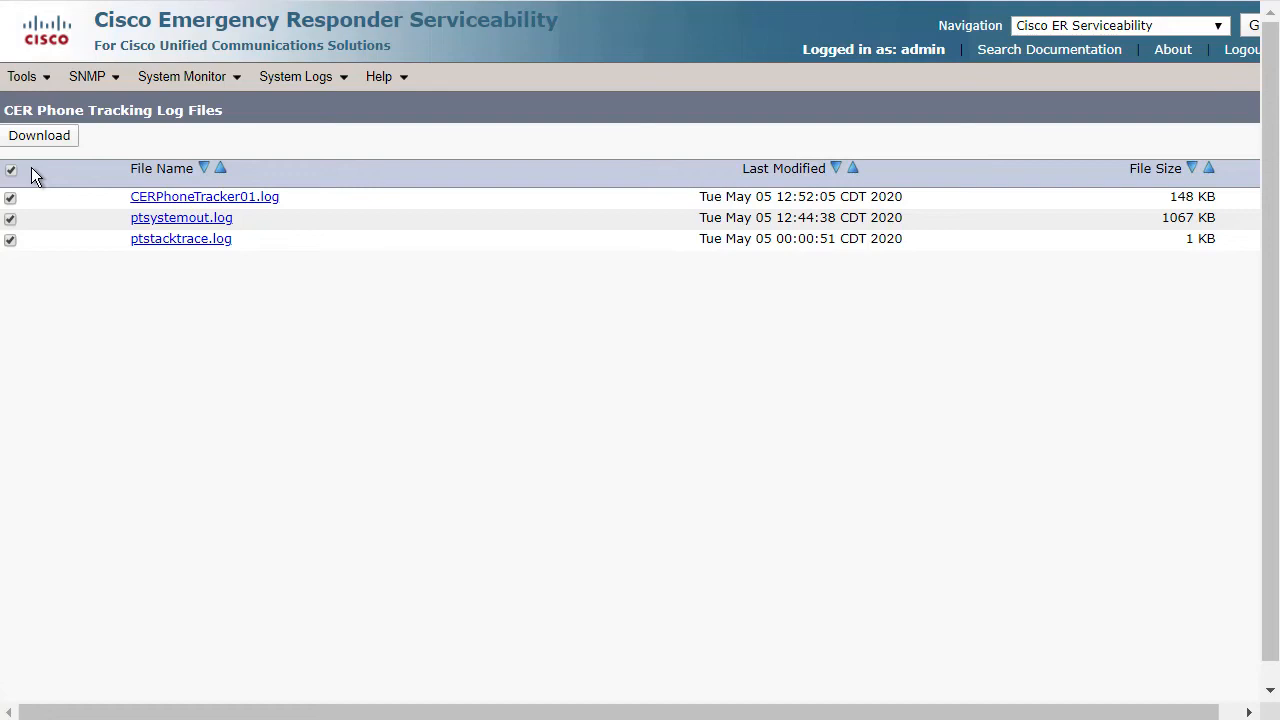
left_click(40, 136)
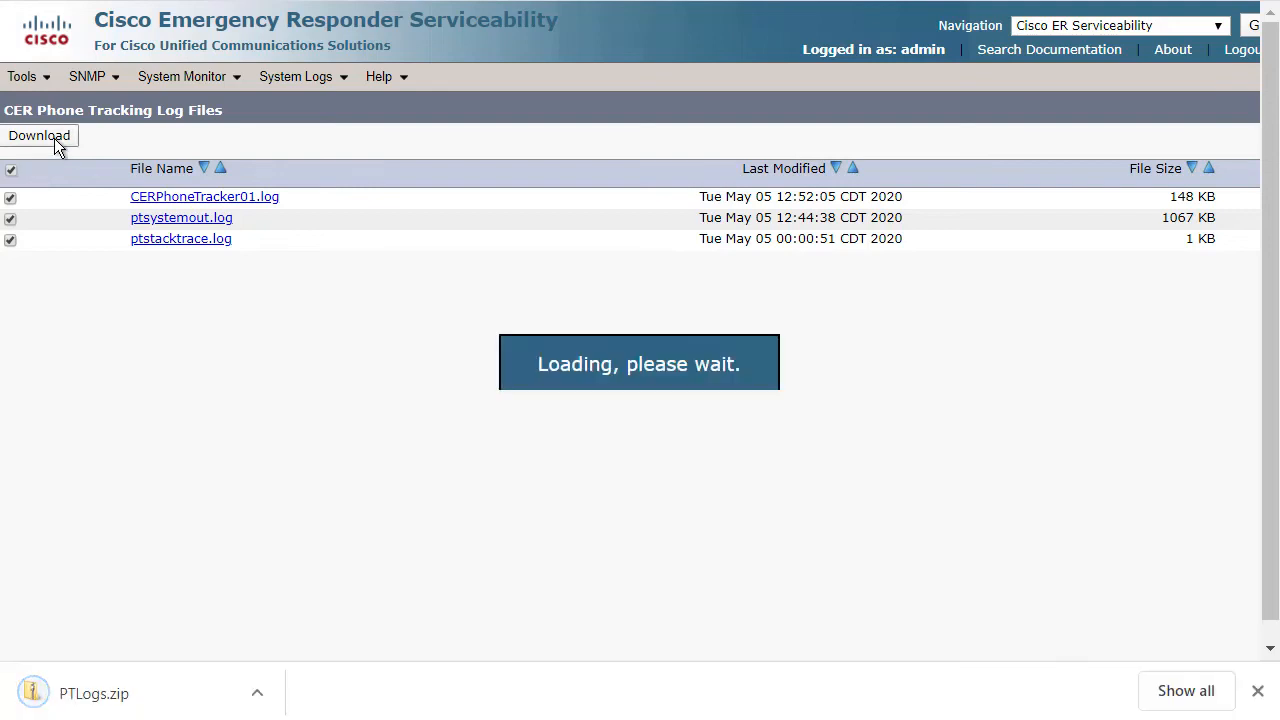